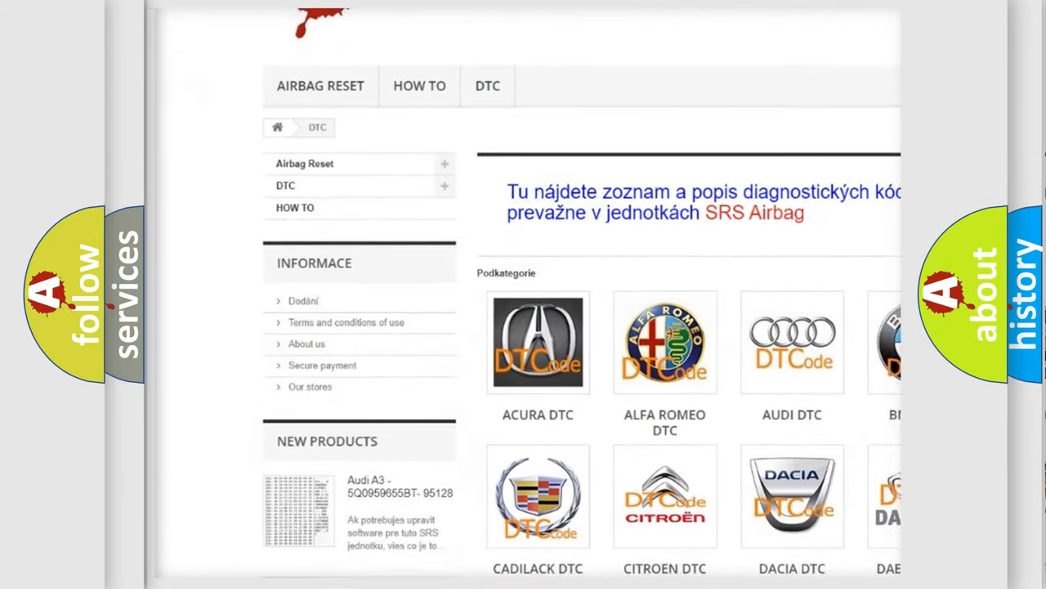
Select the Saturn DTC tile from the category grid and scroll its SRS code list.
{"action": "scroll", "scroll_direction": "down", "scroll_amount": 3}
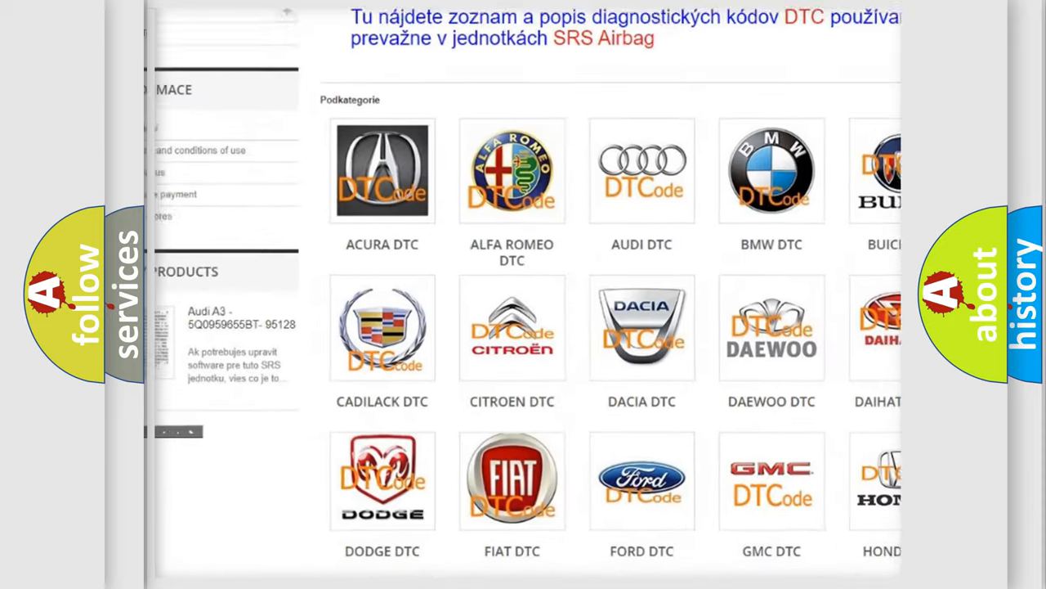
{"action": "scroll", "scroll_direction": "down", "scroll_amount": 3}
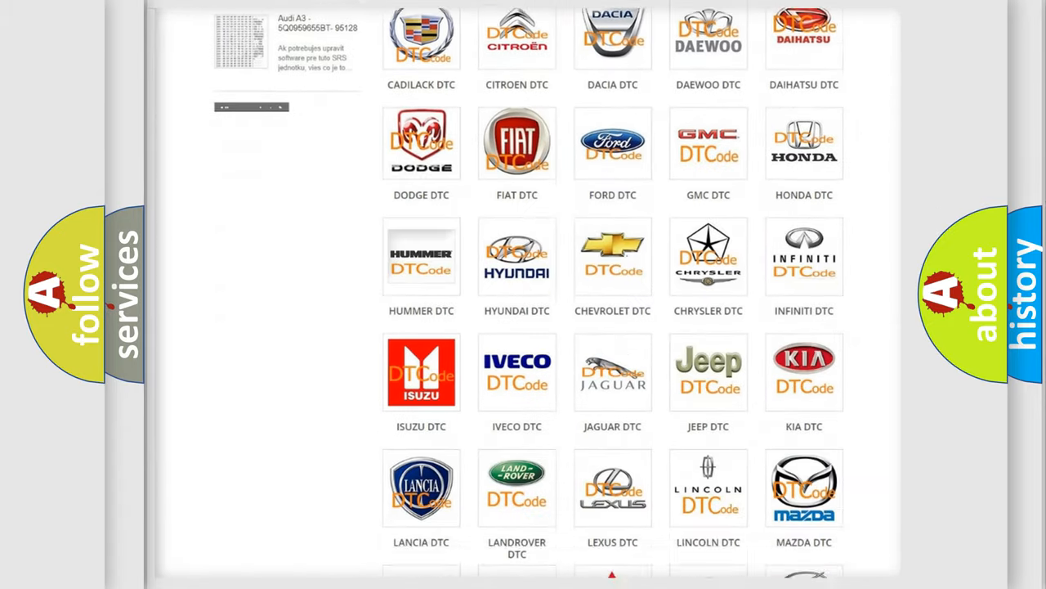
{"action": "scroll", "scroll_direction": "down", "scroll_amount": 3}
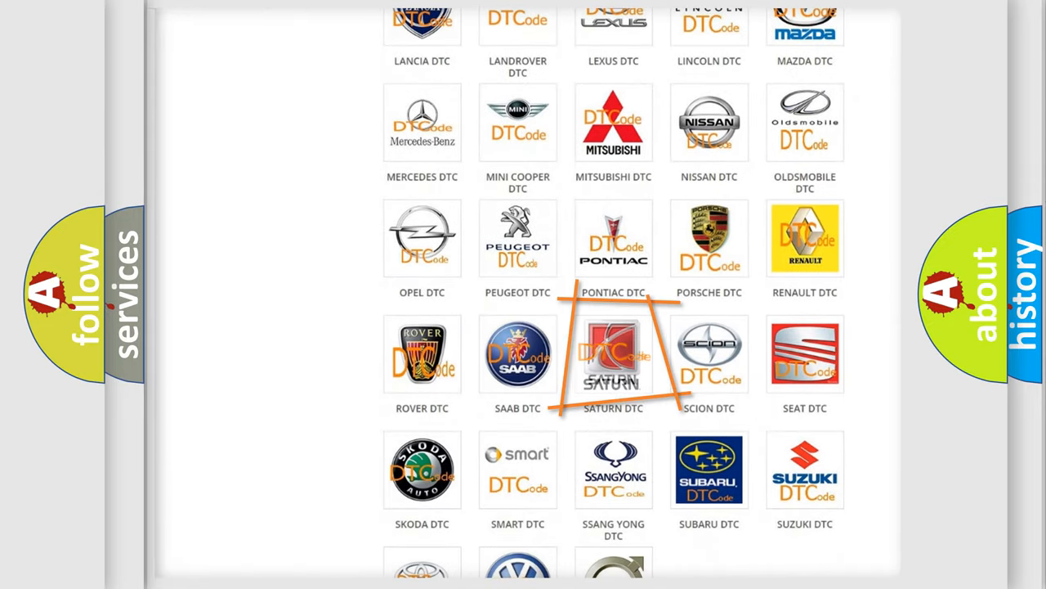
{"action": "left_click", "coordinate": [613, 354]}
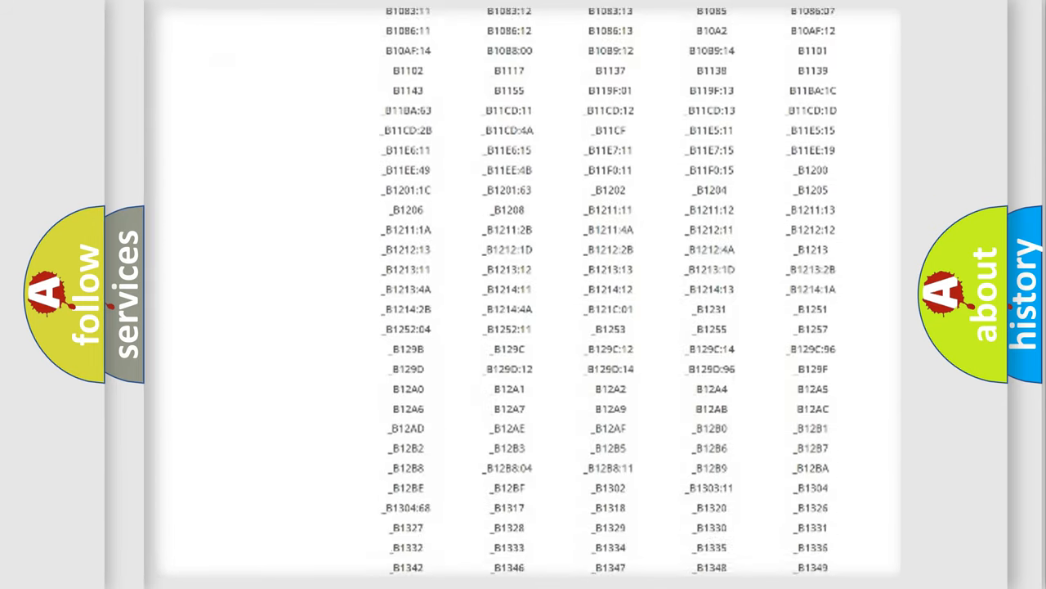
{"action": "scroll", "scroll_direction": "down", "scroll_amount": 3}
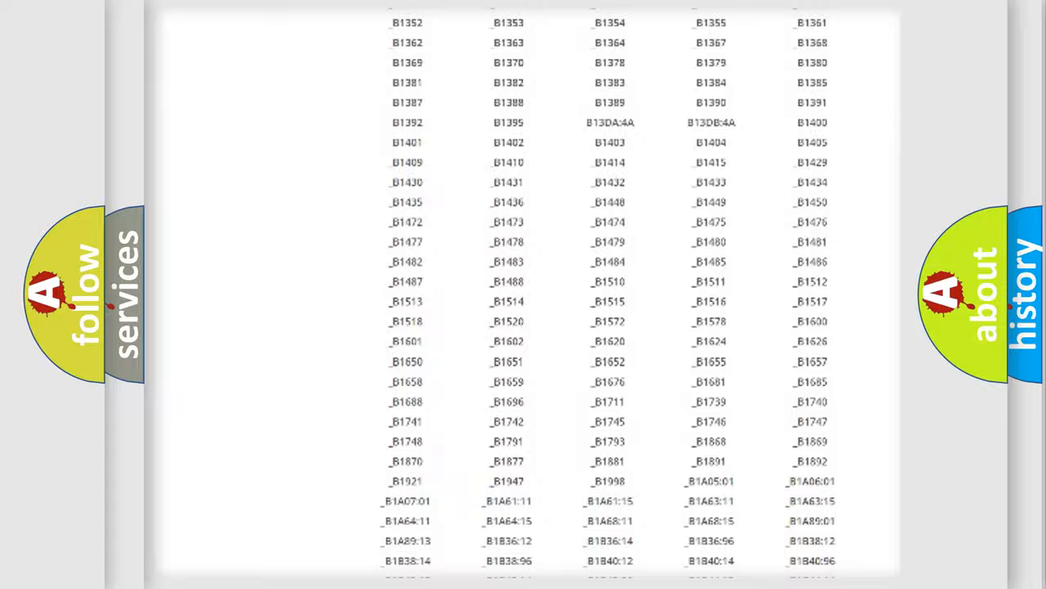